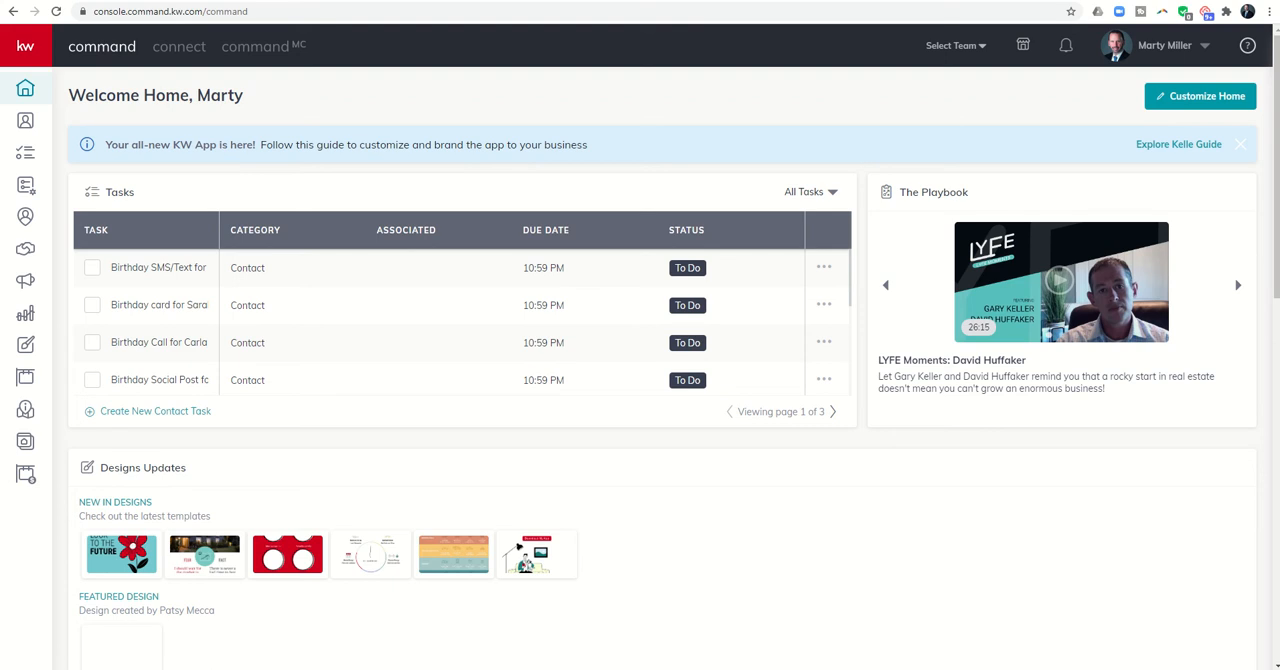
{"action": "mouse_move", "coordinate": [177, 190]}
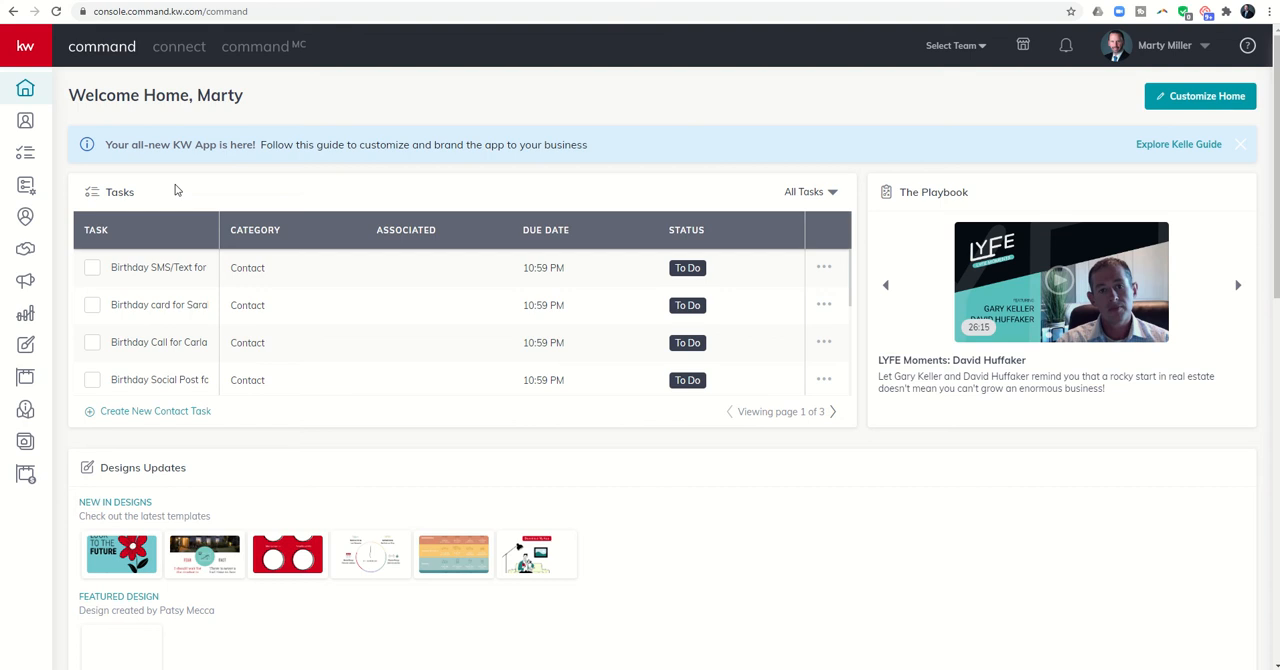
{"action": "mouse_move", "coordinate": [177, 191]}
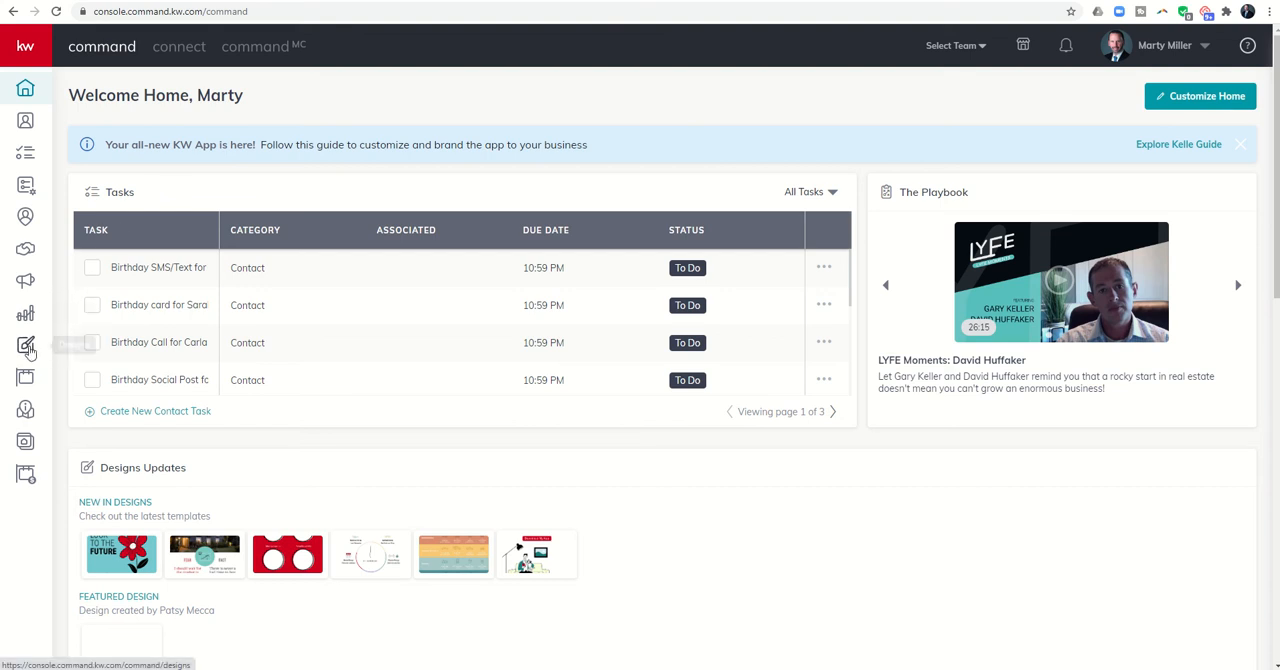
- Open the My Design Templates gallery from the Designs icon in the sidebar
{"action": "left_click", "coordinate": [25, 345]}
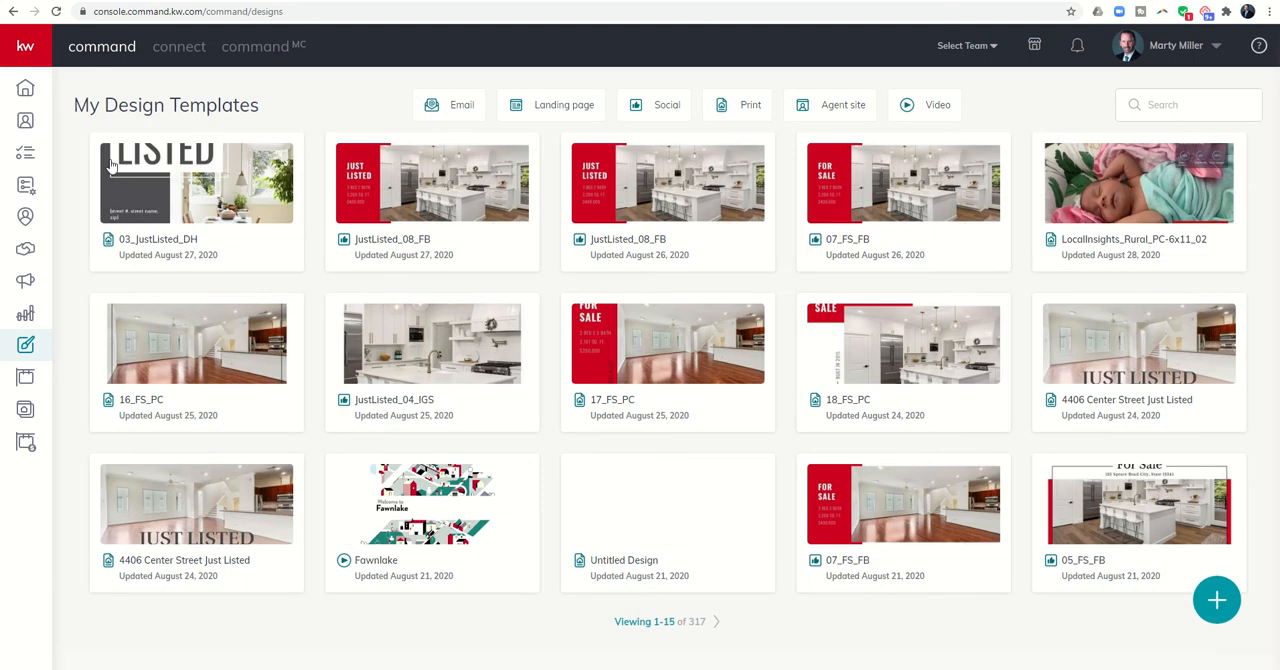
{"action": "mouse_move", "coordinate": [820, 200]}
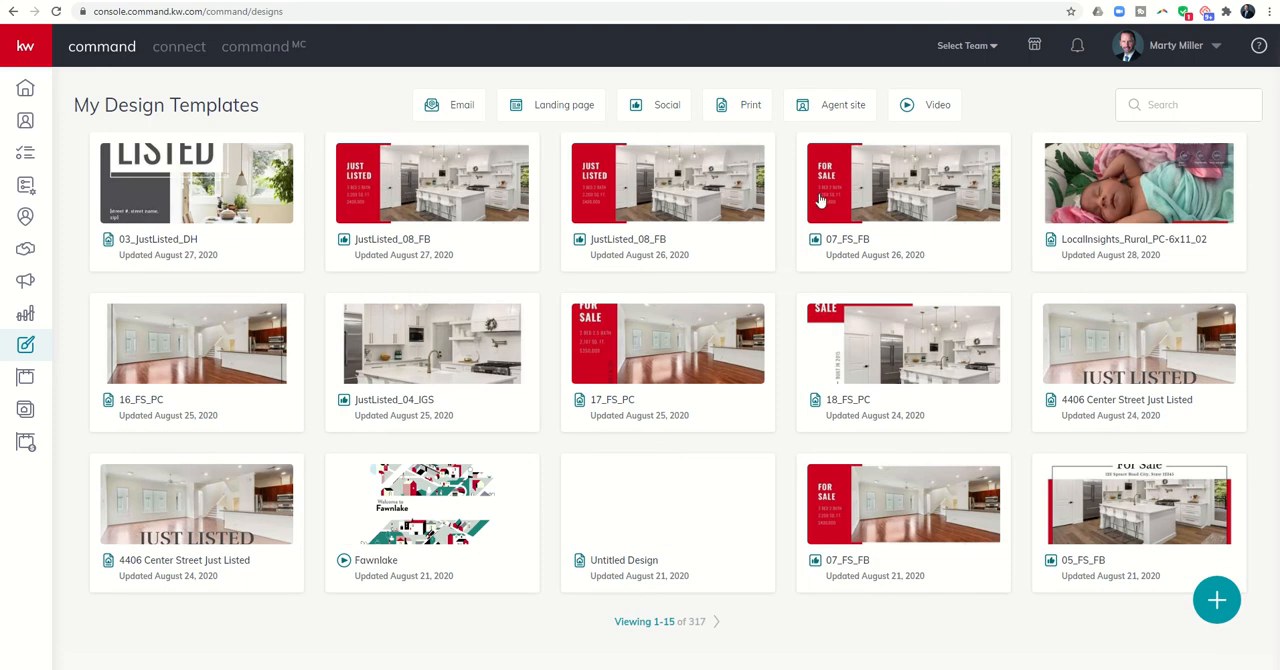
{"action": "mouse_move", "coordinate": [1085, 199]}
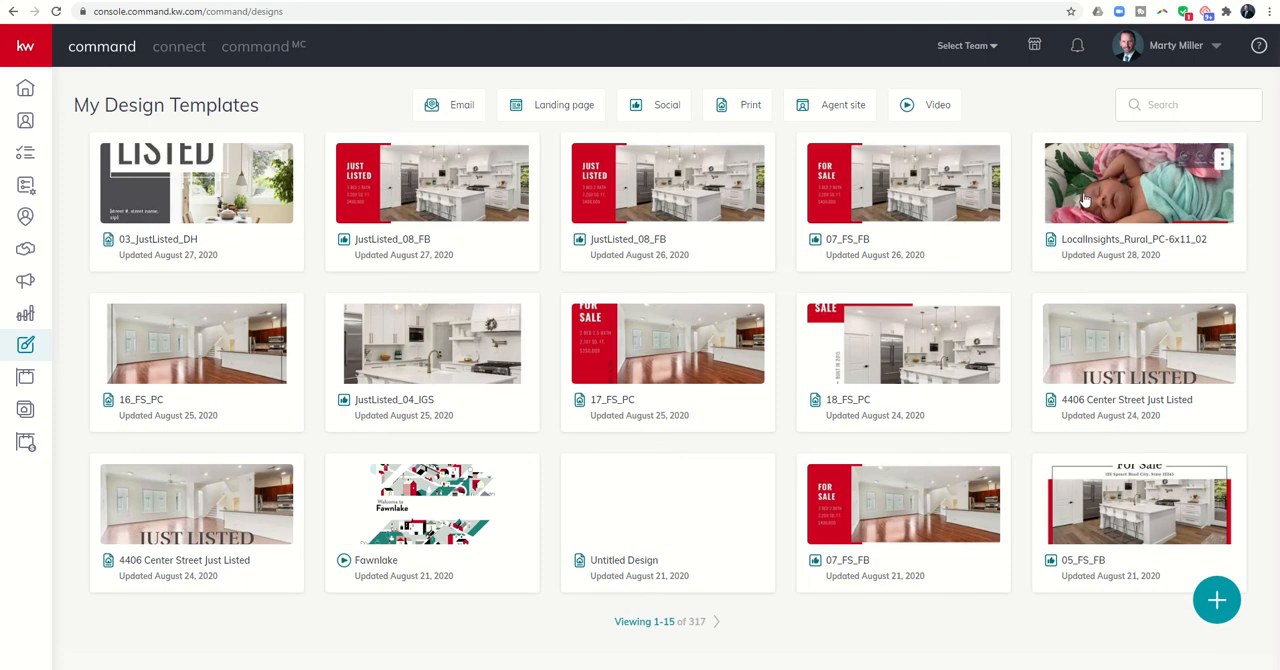
{"action": "mouse_move", "coordinate": [1077, 192]}
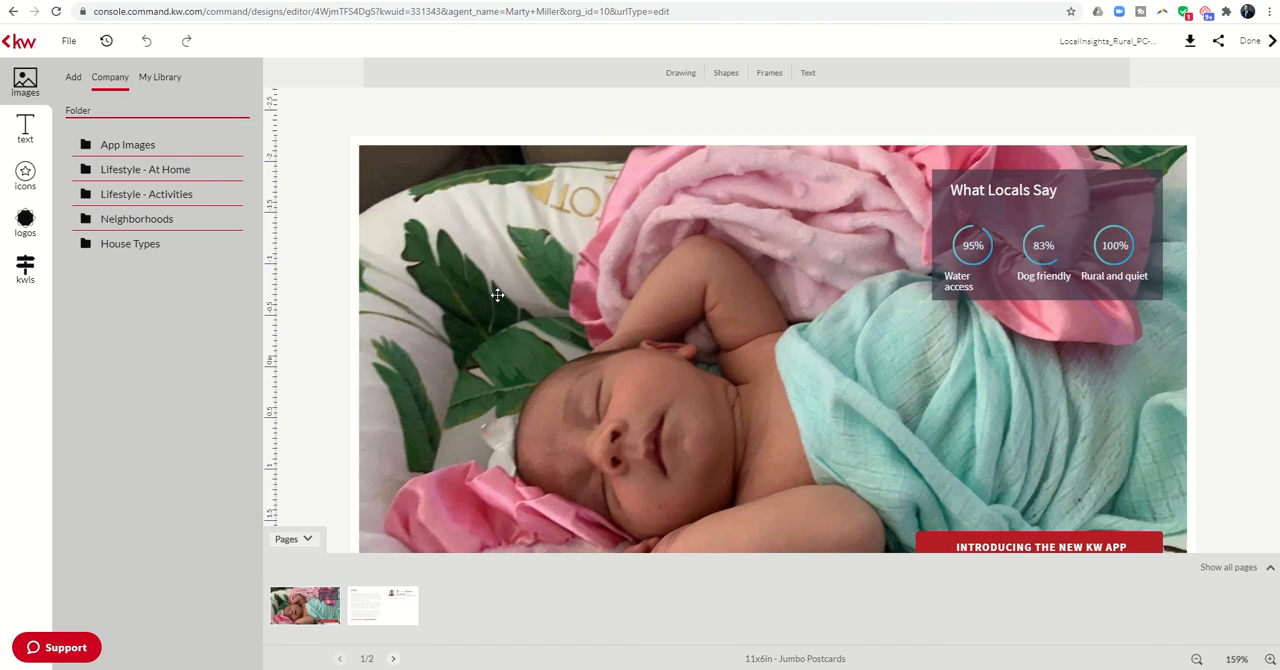
{"action": "mouse_move", "coordinate": [529, 371]}
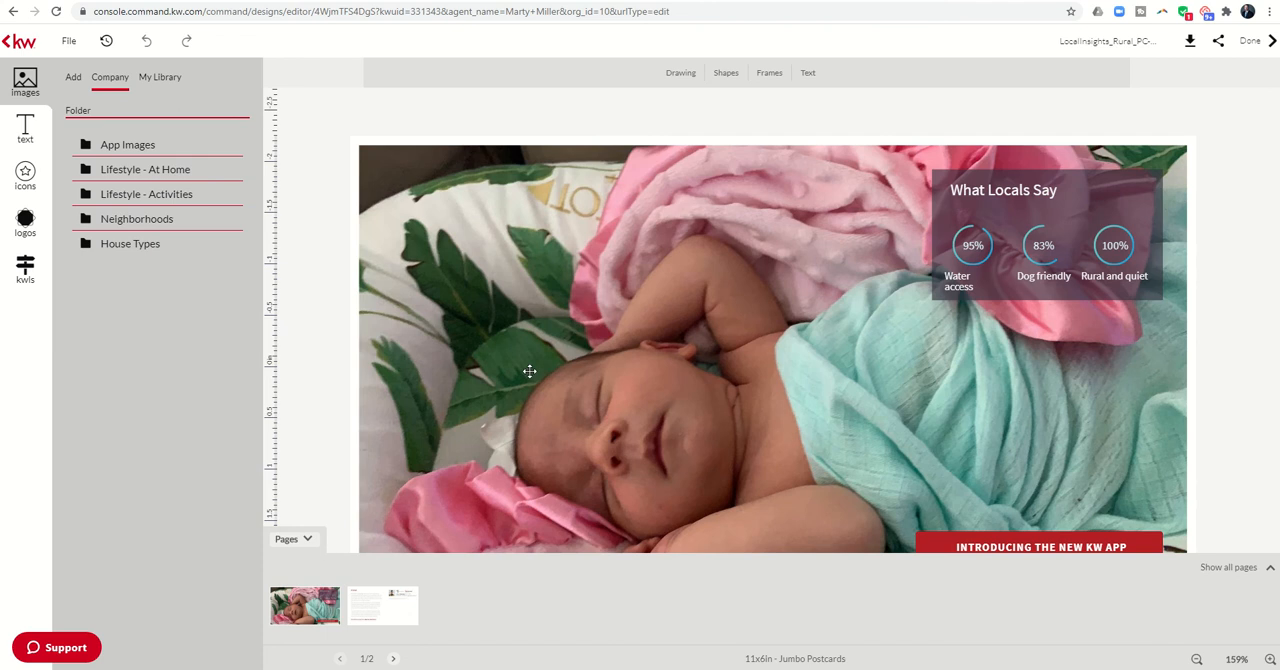
{"action": "mouse_move", "coordinate": [511, 243]}
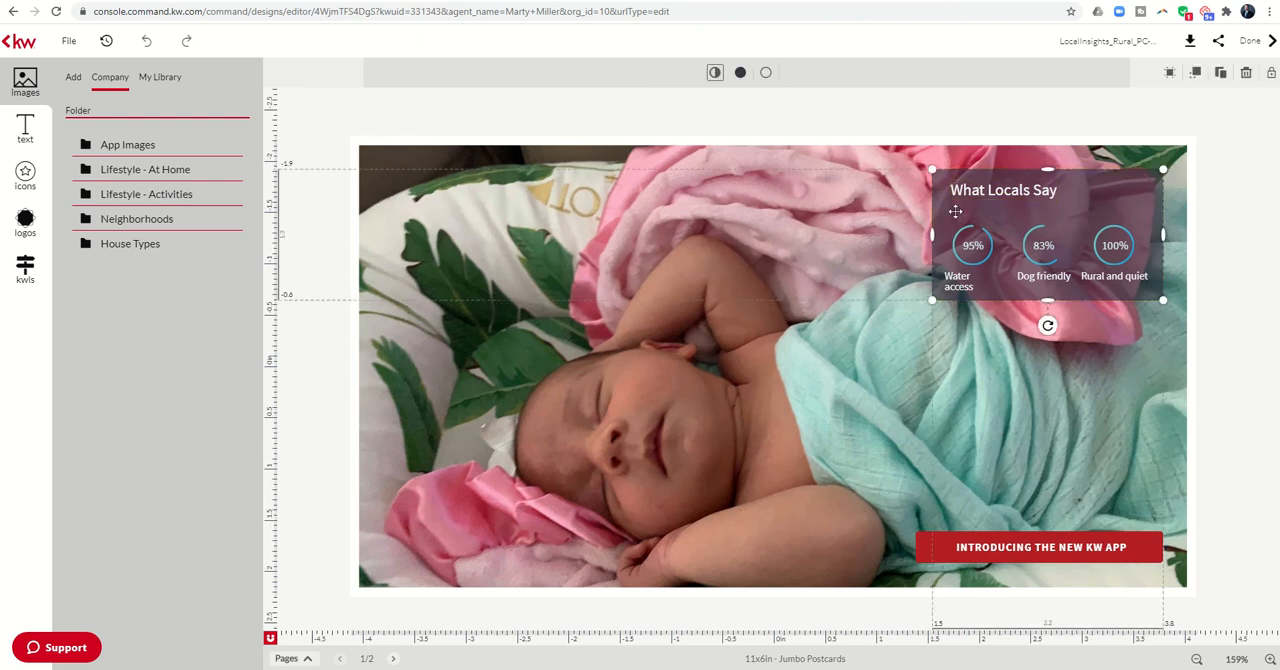
- Delete the What Locals Say panel plus its leftover 100% circle and 'Rural and quiet' label
{"action": "right_click", "coordinate": [1003, 190]}
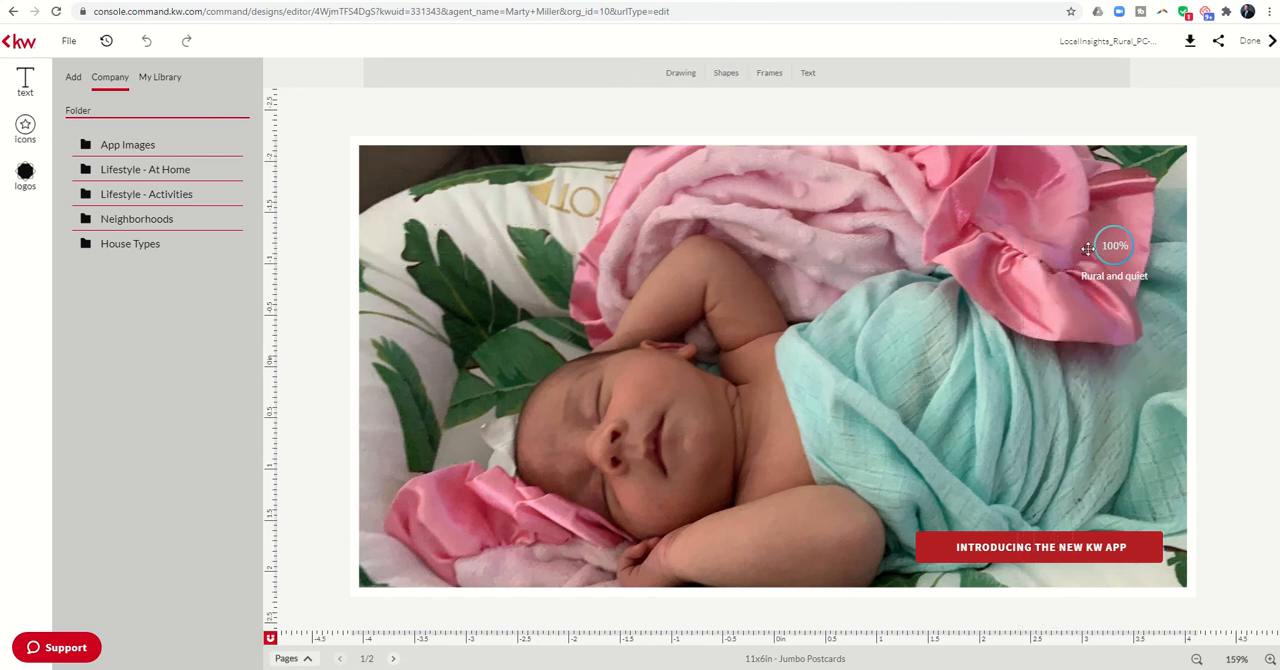
{"action": "left_click", "coordinate": [1113, 247]}
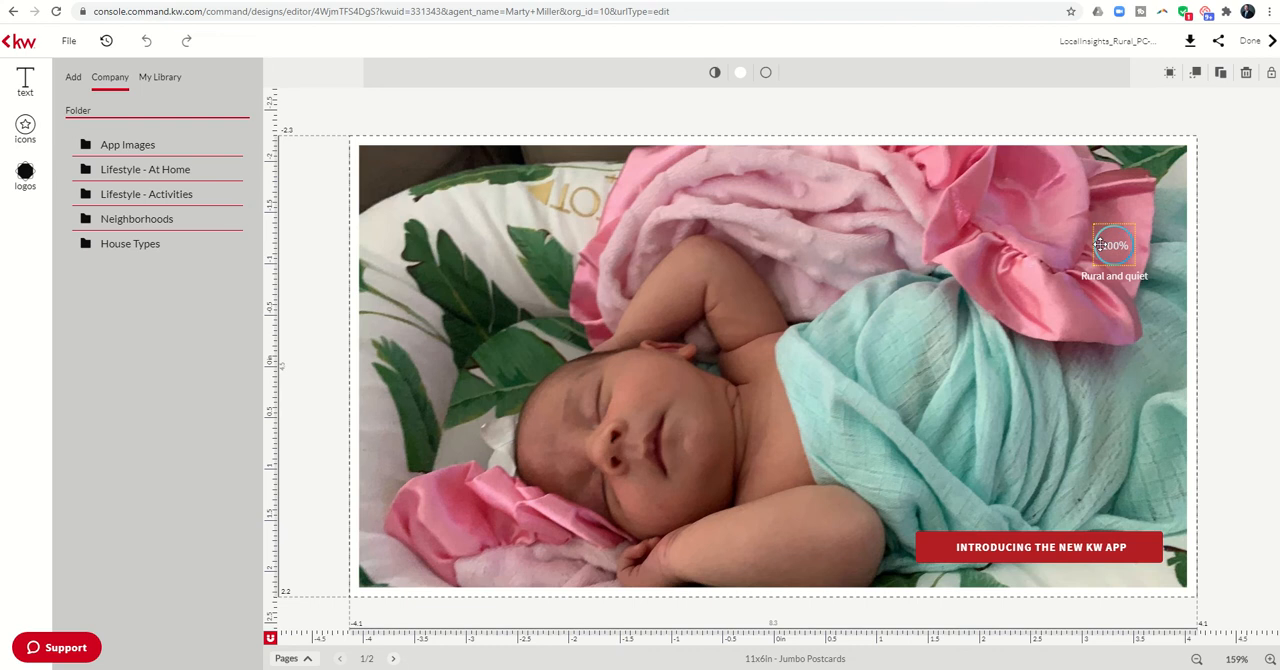
{"action": "right_click", "coordinate": [1114, 245]}
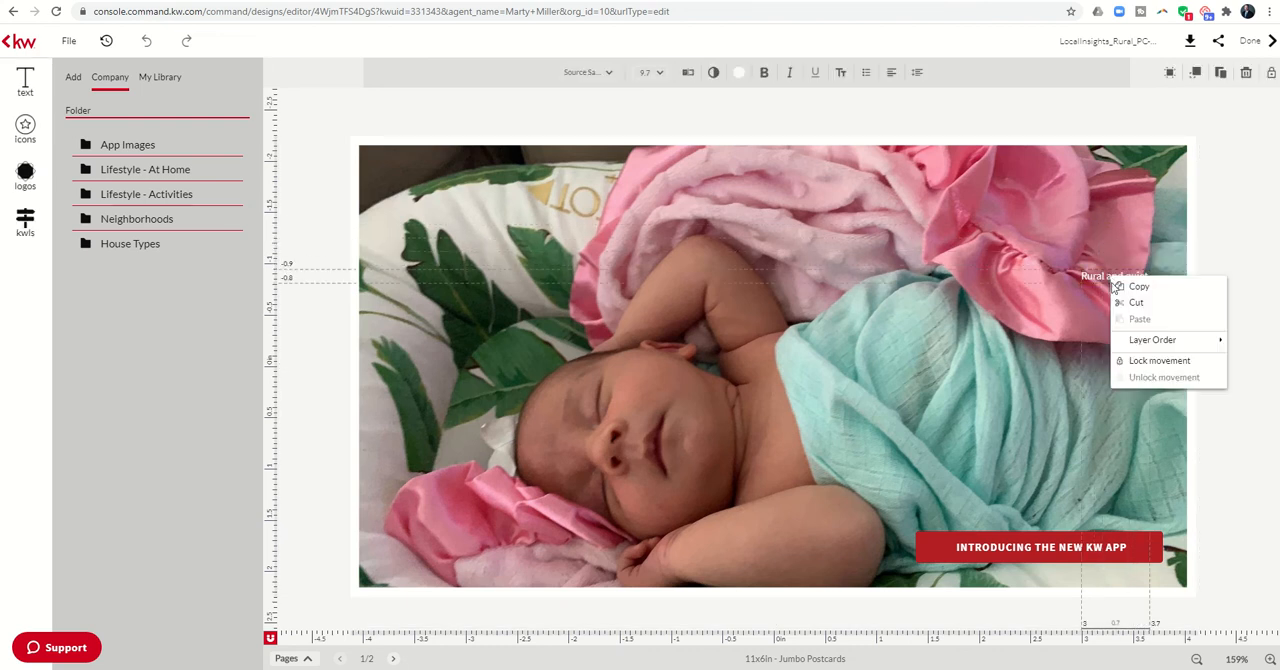
{"action": "left_click", "coordinate": [1040, 547]}
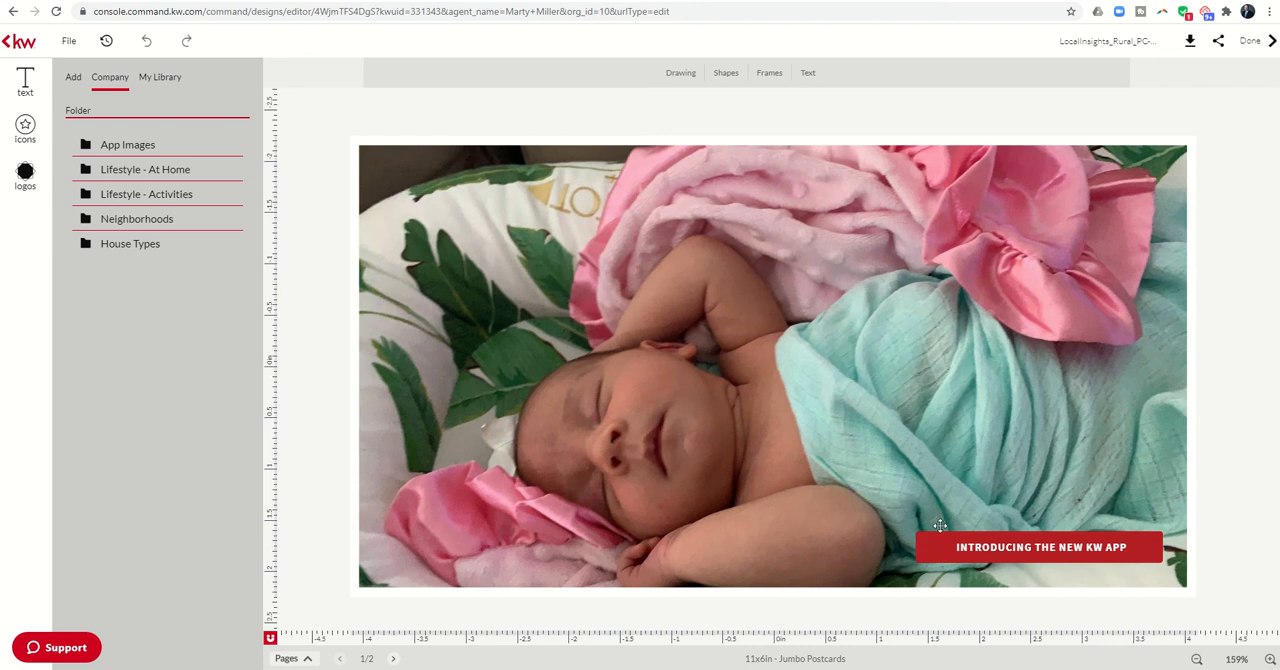
- Try eyedropper-sampled pink and other swatch fills on the Introducing the new KW app block
{"action": "left_click", "coordinate": [1040, 547]}
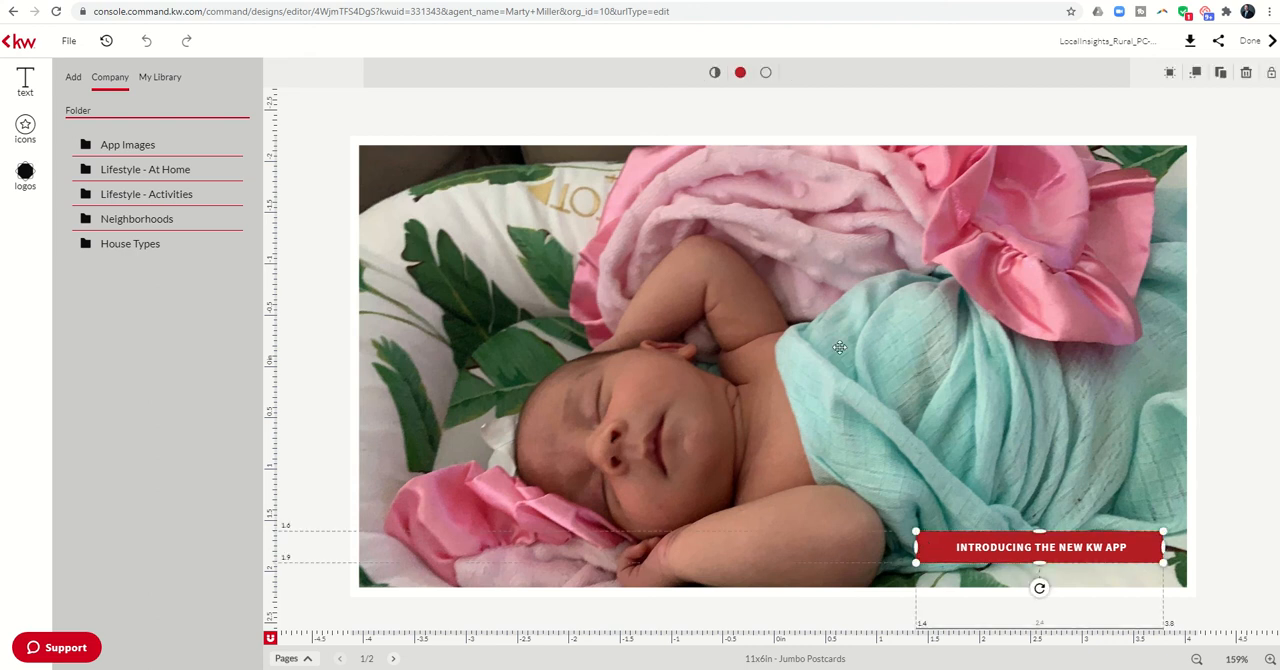
{"action": "left_click", "coordinate": [740, 72]}
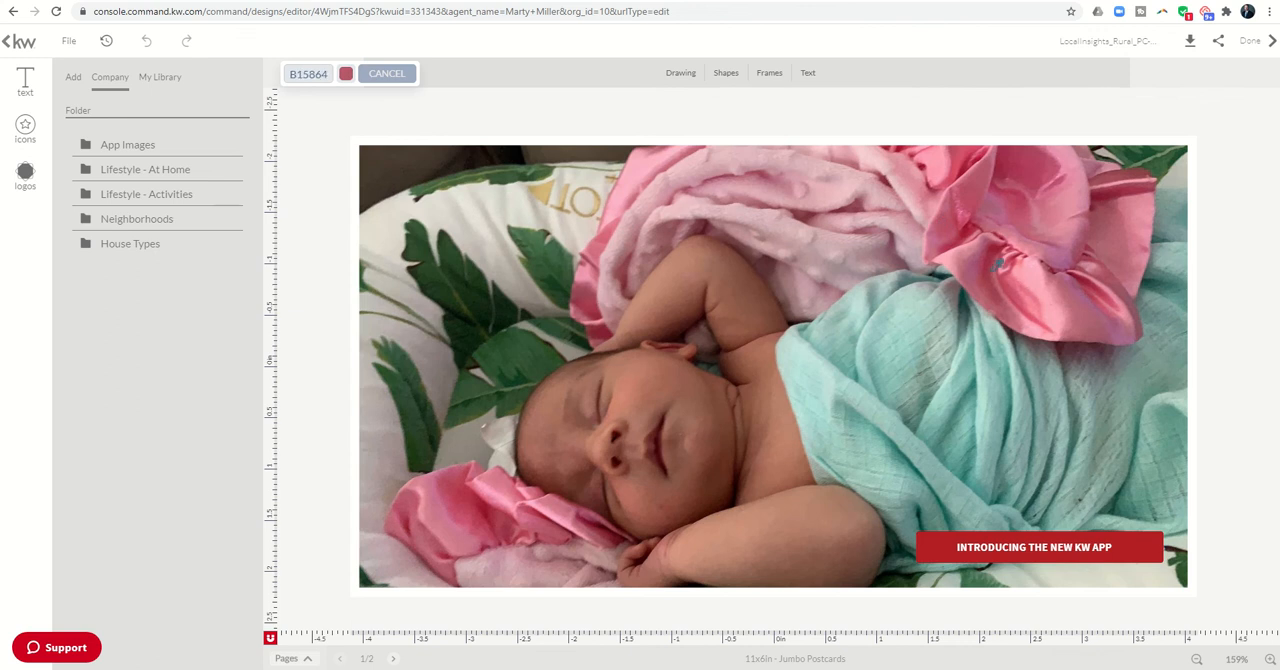
{"action": "left_click", "coordinate": [1028, 268]}
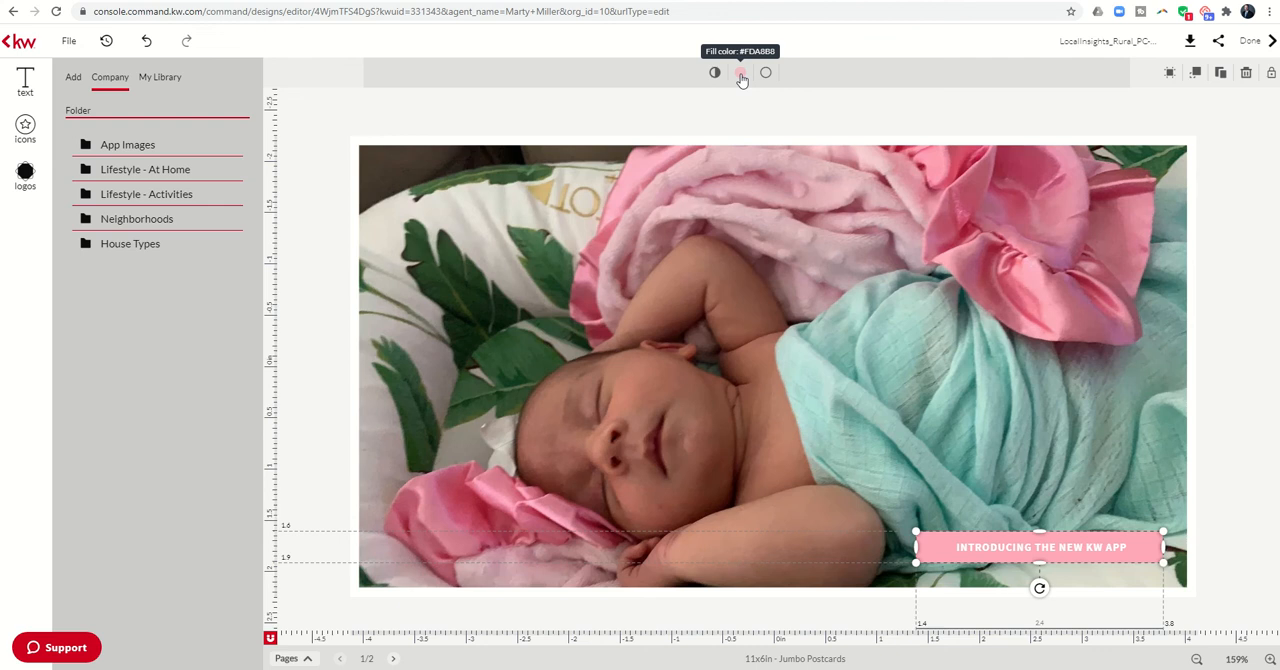
{"action": "left_click", "coordinate": [740, 72]}
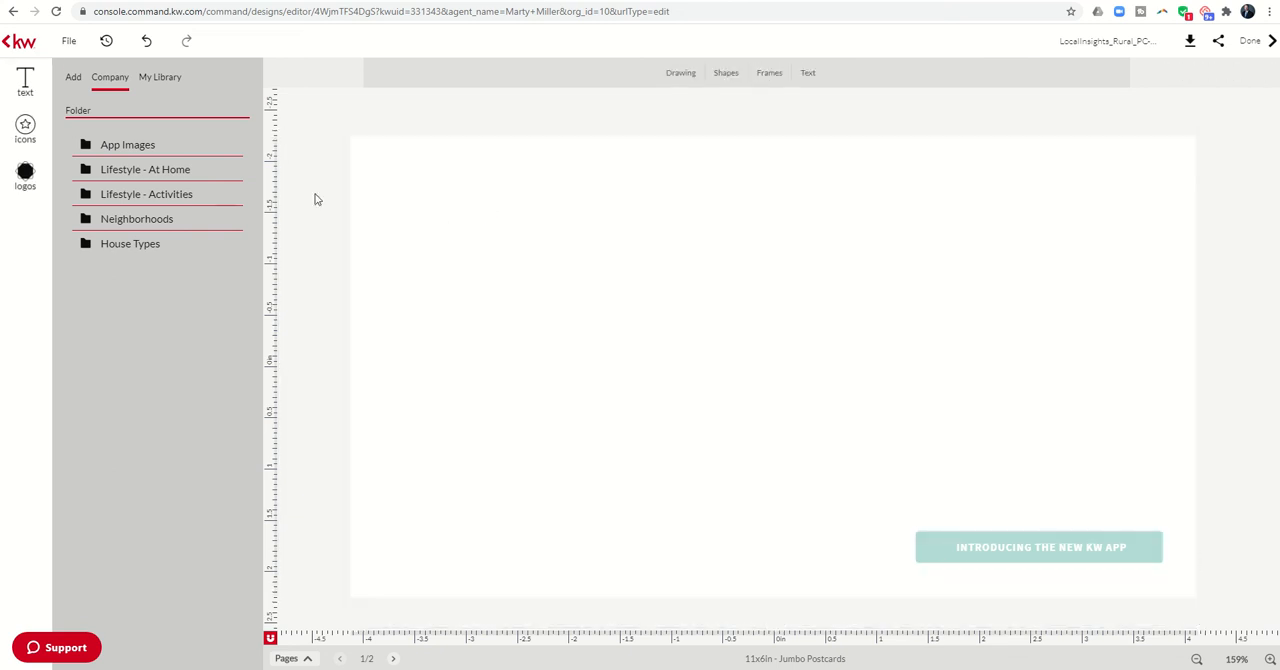
- Add the Summit Property Group logo from My Library and select it on the postcard
{"action": "left_click", "coordinate": [133, 77]}
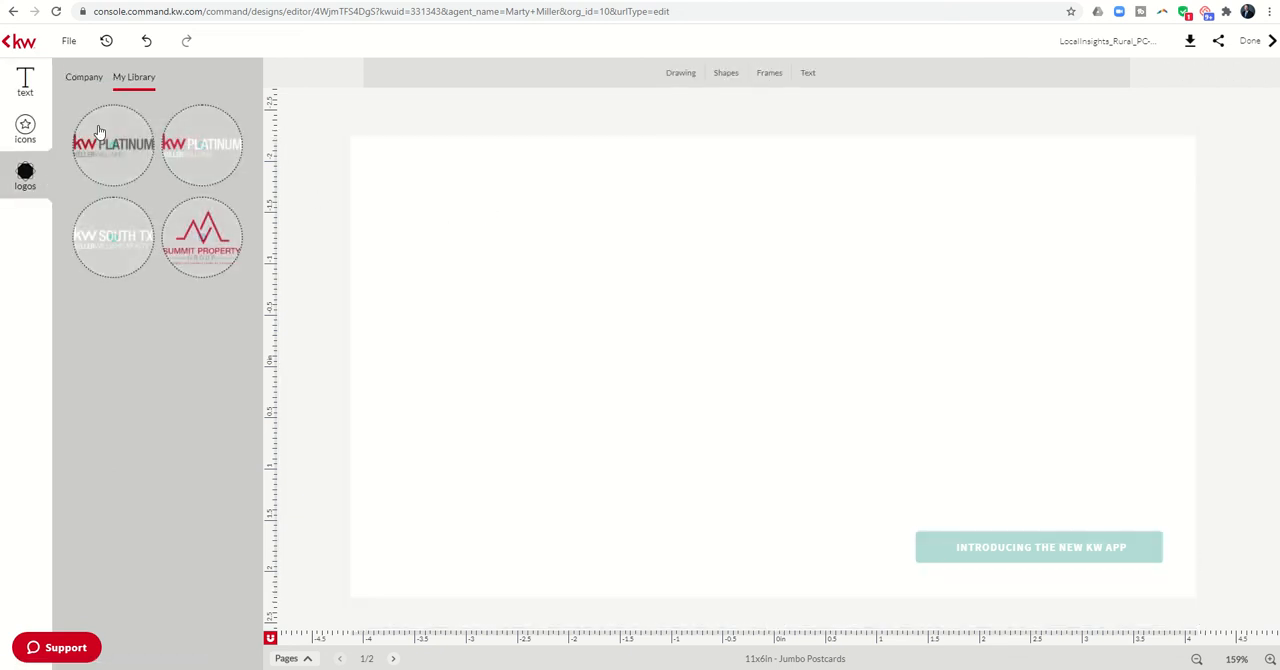
{"action": "left_click", "coordinate": [202, 237]}
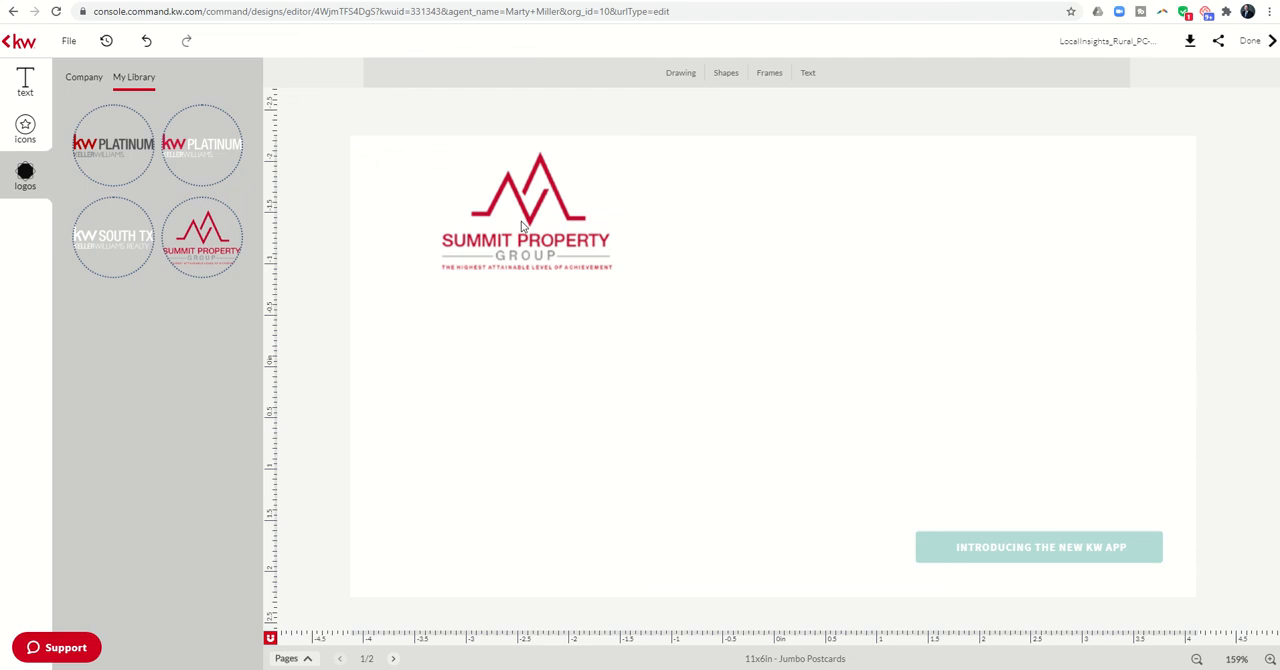
{"action": "left_click", "coordinate": [525, 210]}
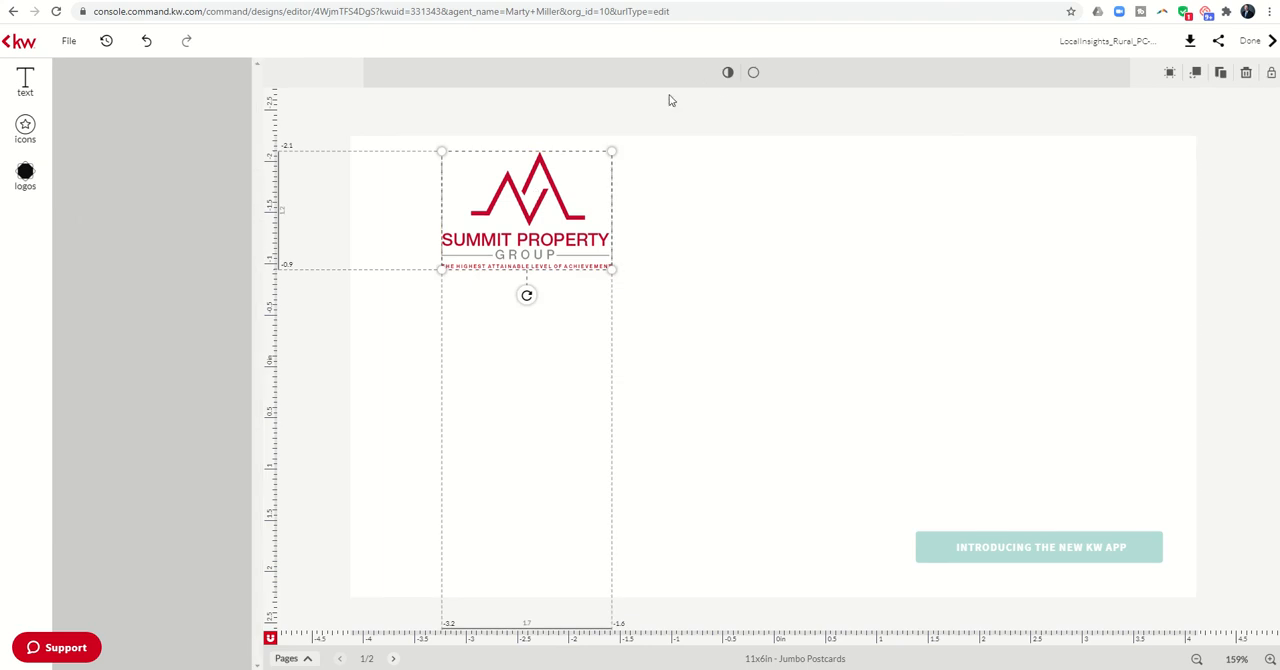
- Sample the deep red C1062D from the Summit logo with the fill eyedropper
{"action": "left_click", "coordinate": [753, 72]}
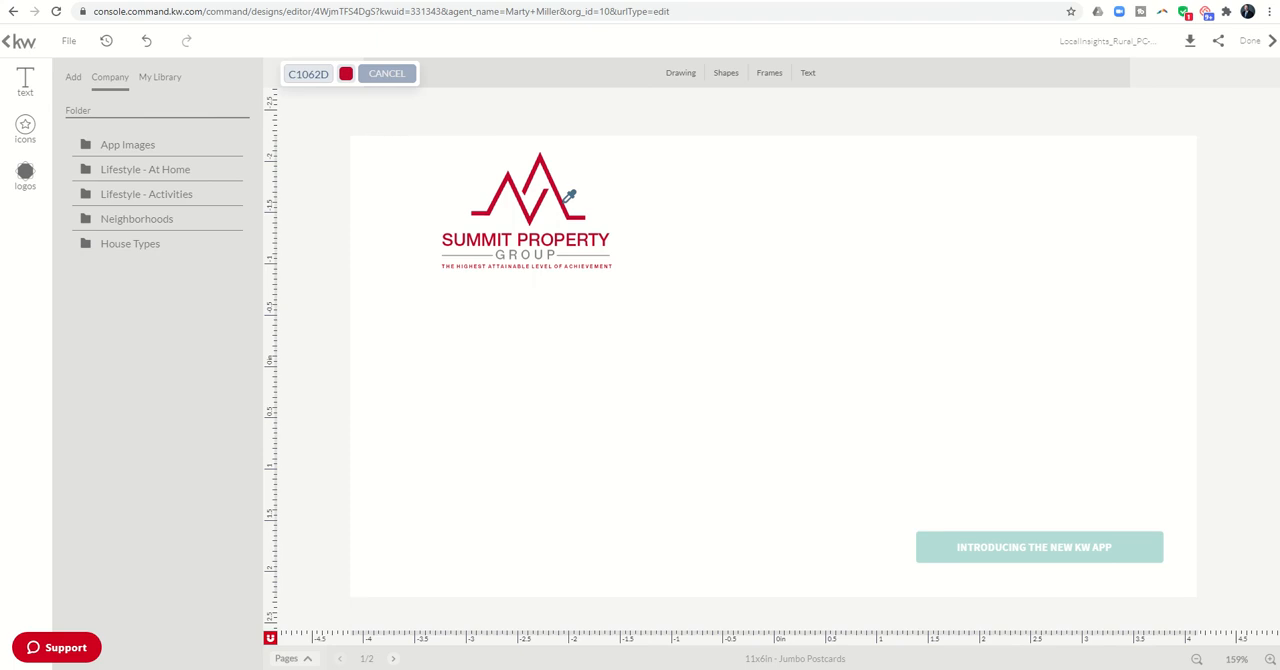
{"action": "left_click", "coordinate": [753, 72]}
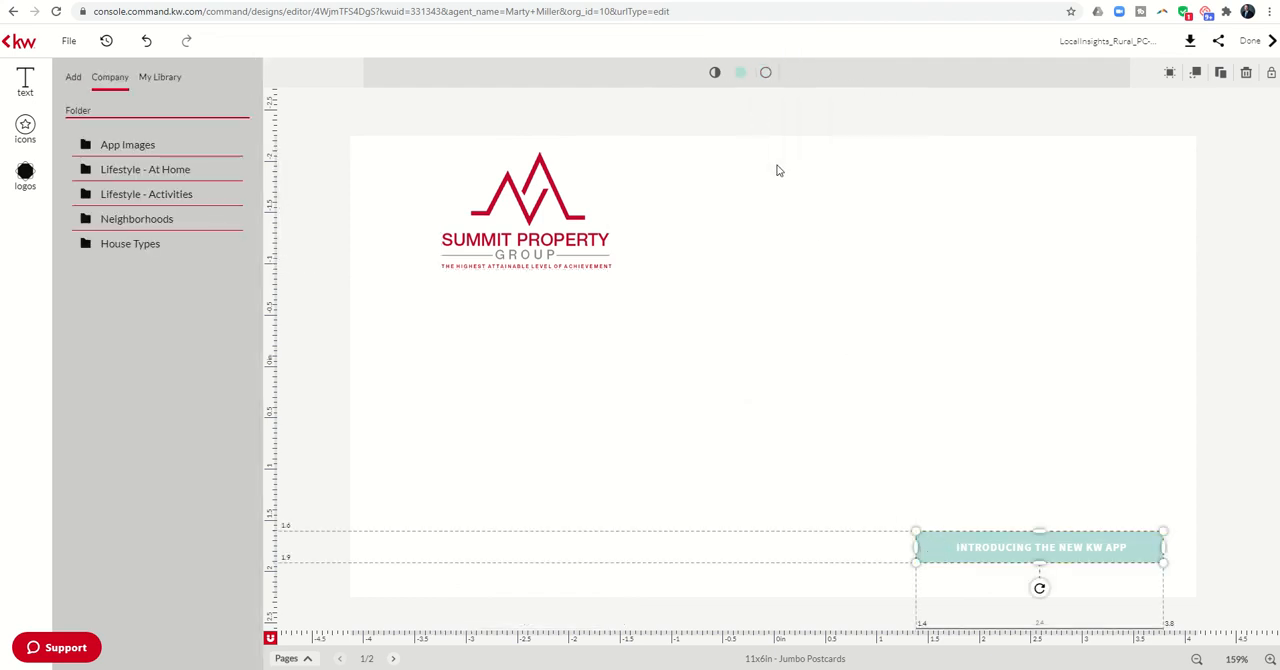
- Fill the Introducing block with the logo-red swatch and drag it back to the bottom right
{"action": "left_click", "coordinate": [740, 73]}
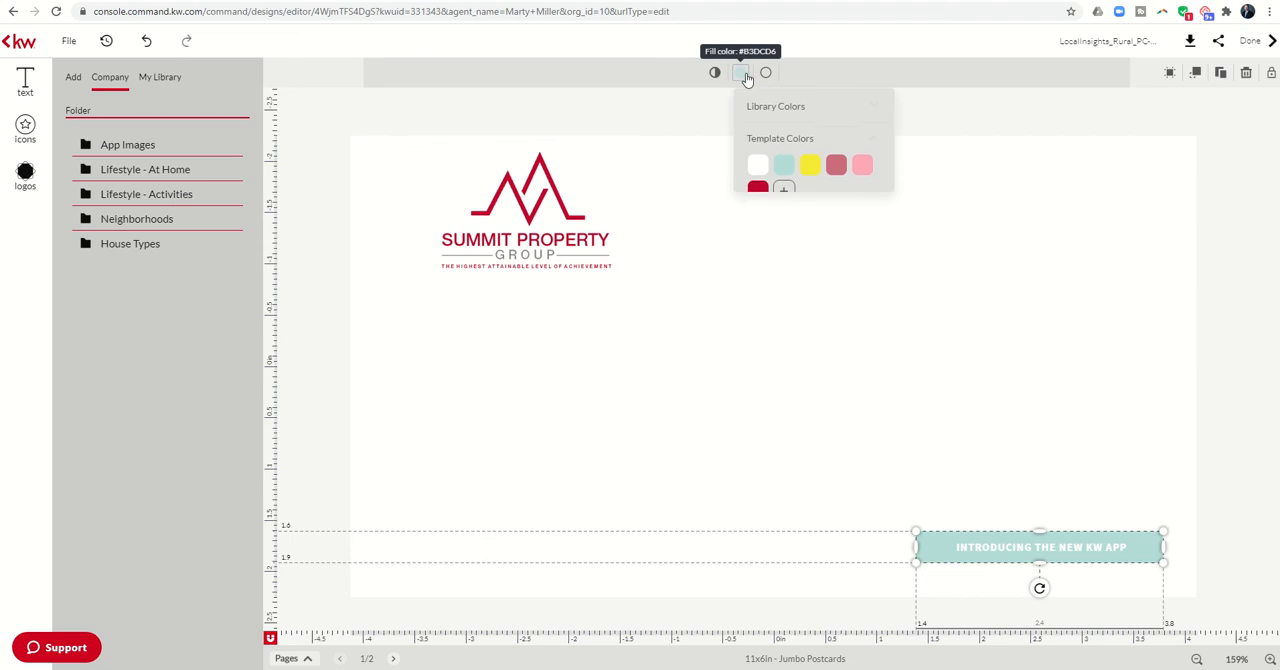
{"action": "left_click", "coordinate": [757, 192]}
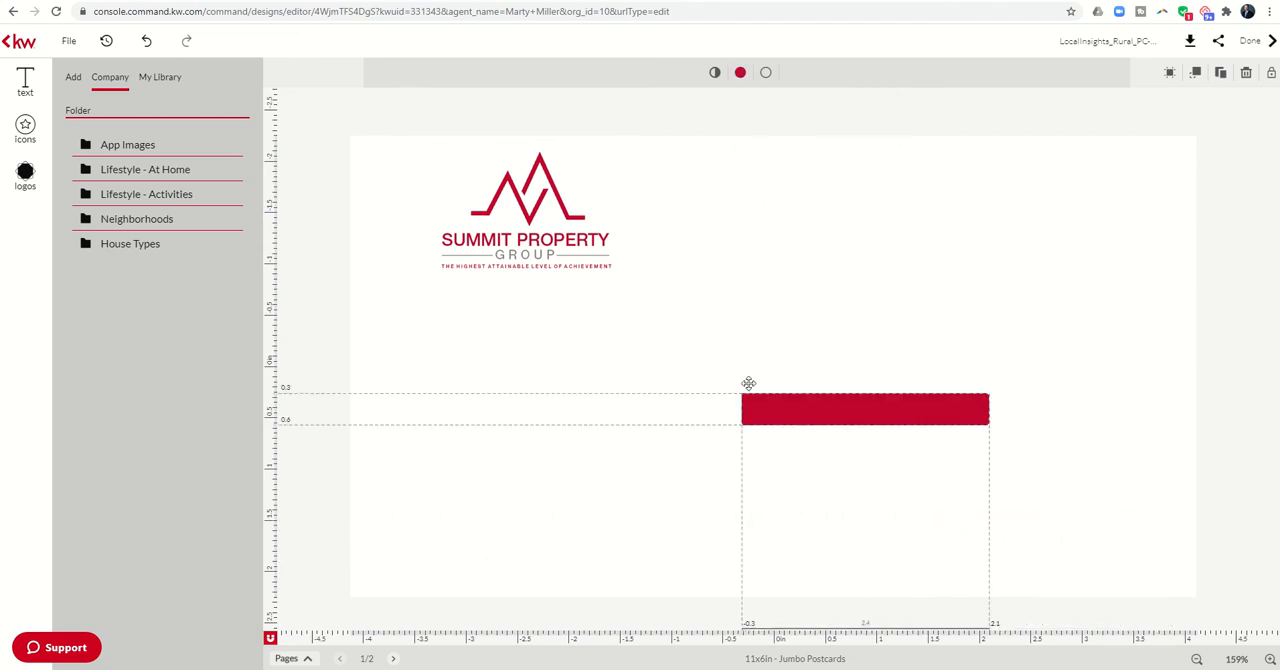
{"action": "left_click_drag", "start_coordinate": [865, 408], "coordinate": [705, 210]}
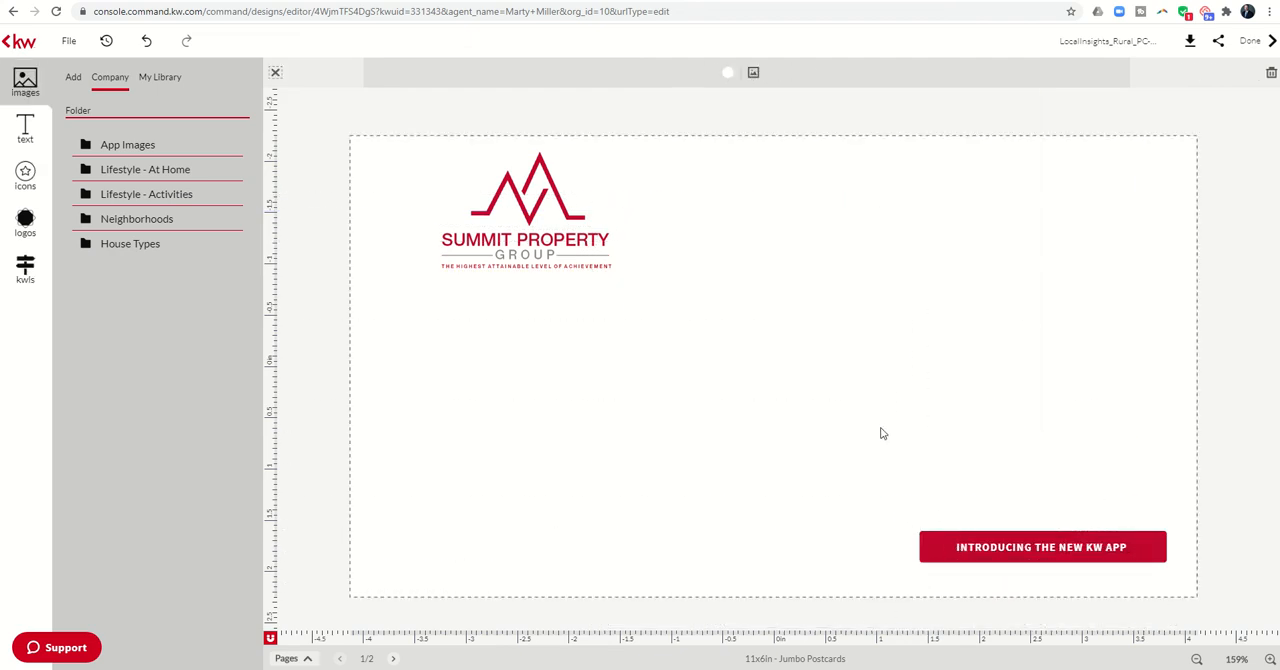
{"action": "mouse_move", "coordinate": [730, 360]}
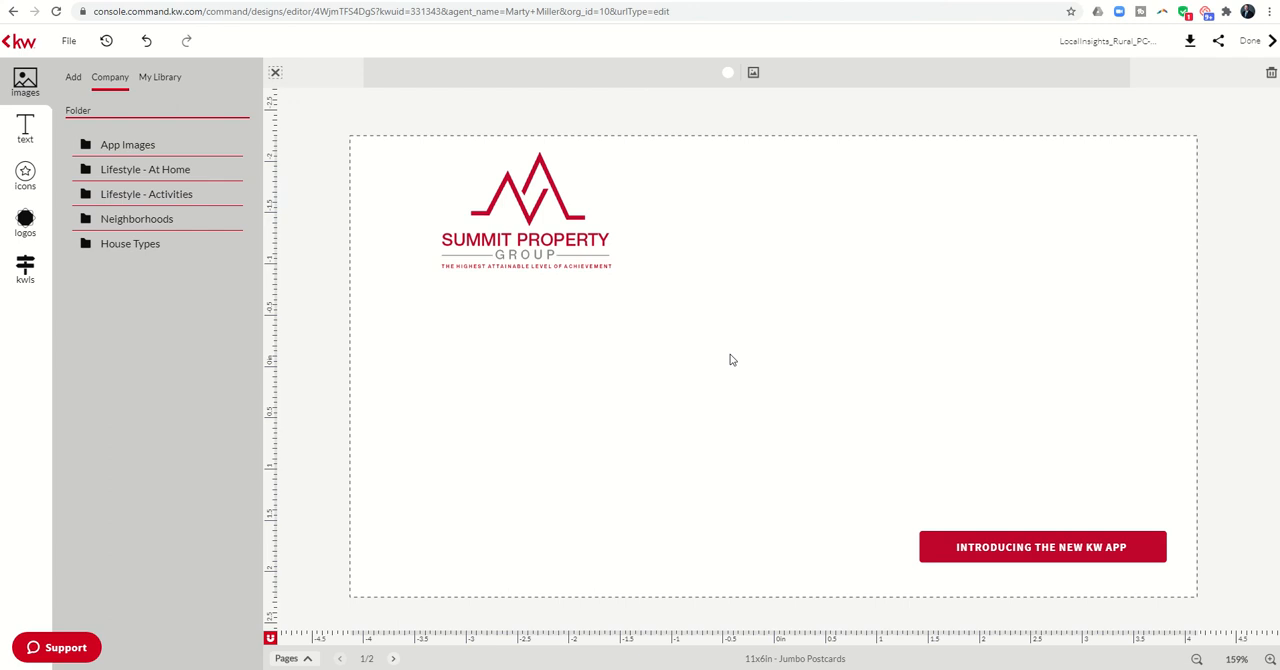
{"action": "mouse_move", "coordinate": [687, 367]}
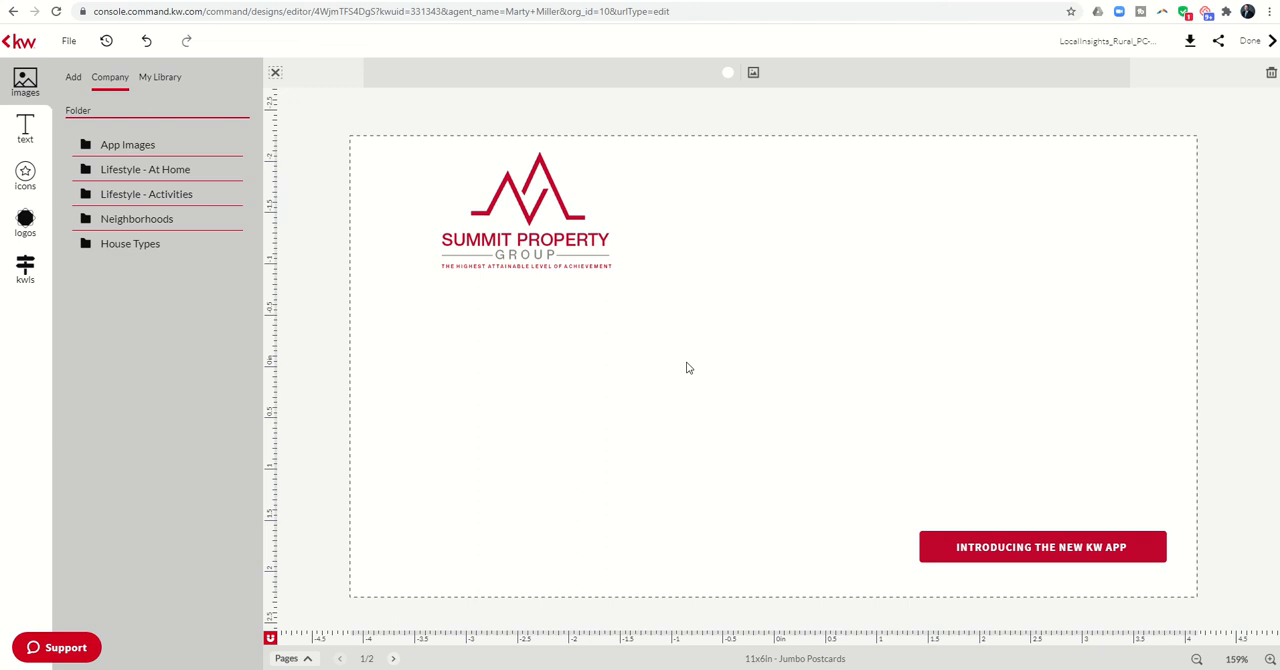
{"action": "mouse_move", "coordinate": [645, 379]}
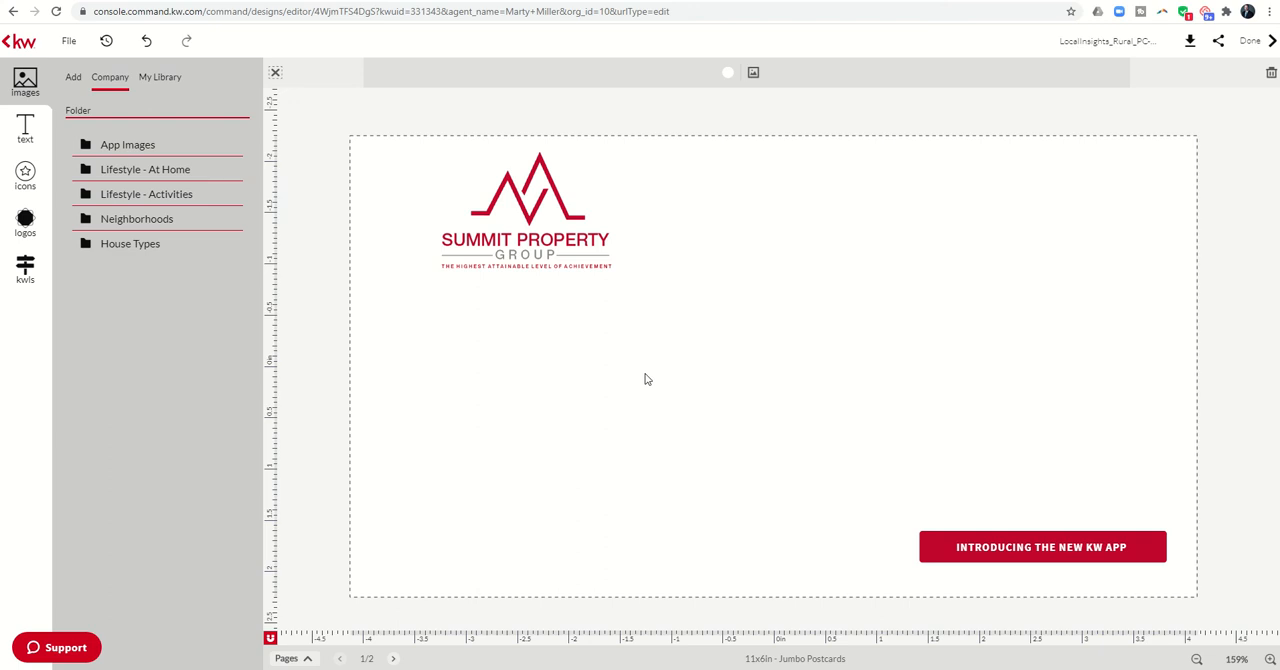